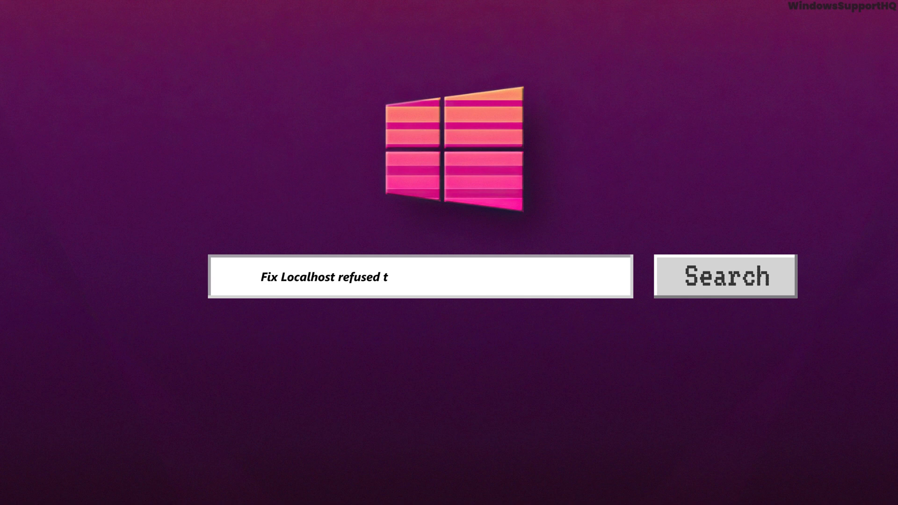
- Switch from VS Code to the Chrome window showing 'localhost refused to connect'
{"action": "type", "text": "o connect VSCode Error"}
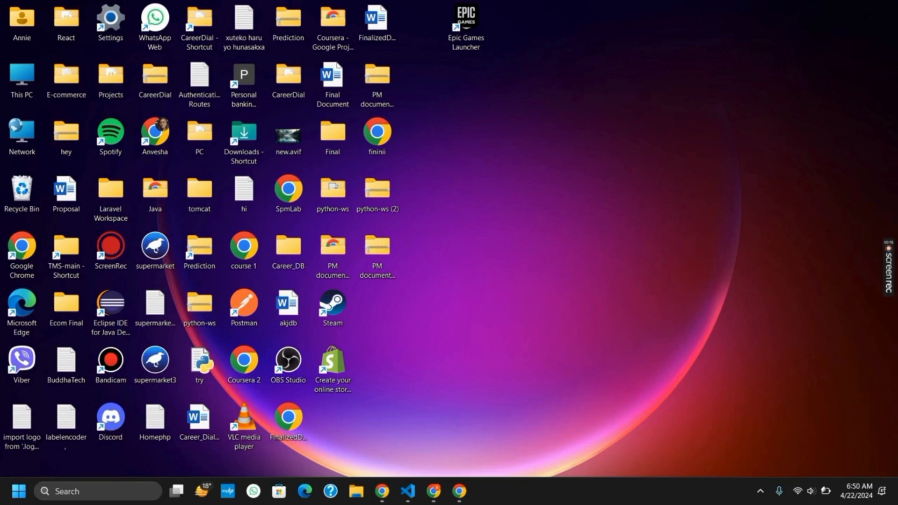
{"action": "mouse_move", "coordinate": [403, 386]}
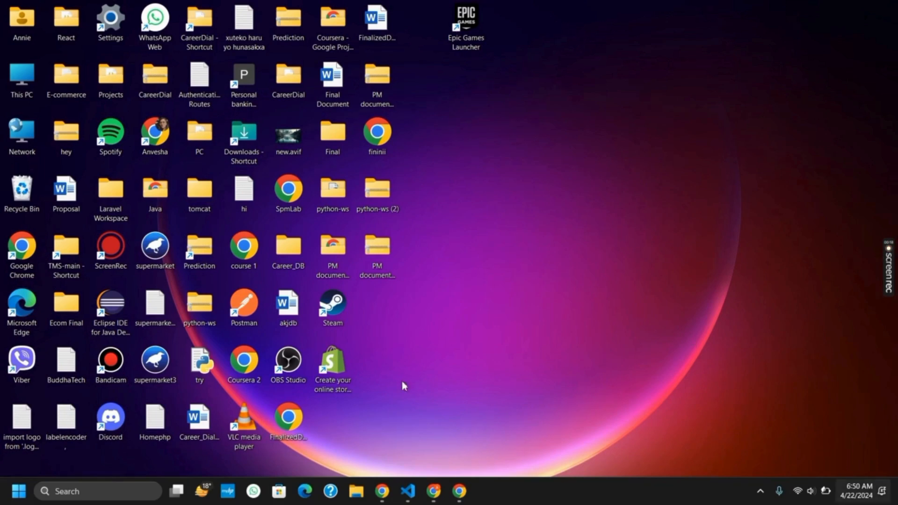
{"action": "left_click", "coordinate": [408, 492]}
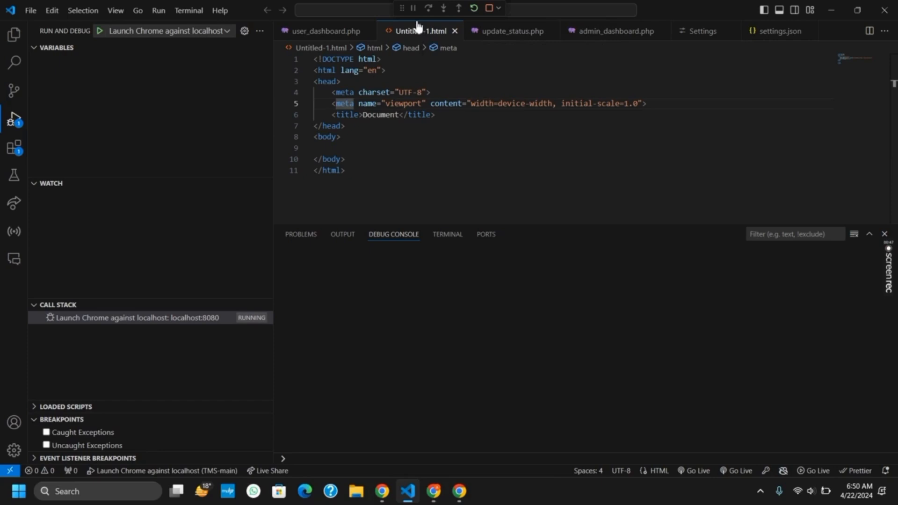
{"action": "right_click", "coordinate": [423, 31]}
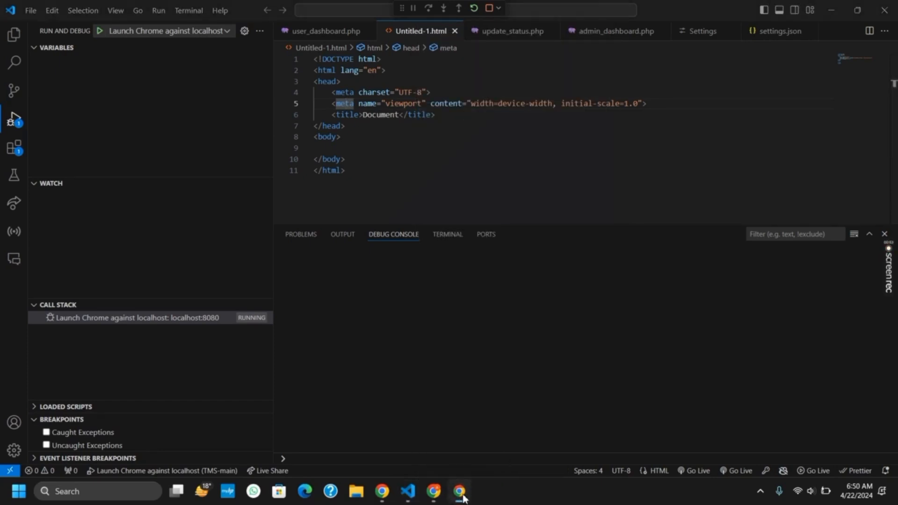
{"action": "left_click", "coordinate": [459, 491]}
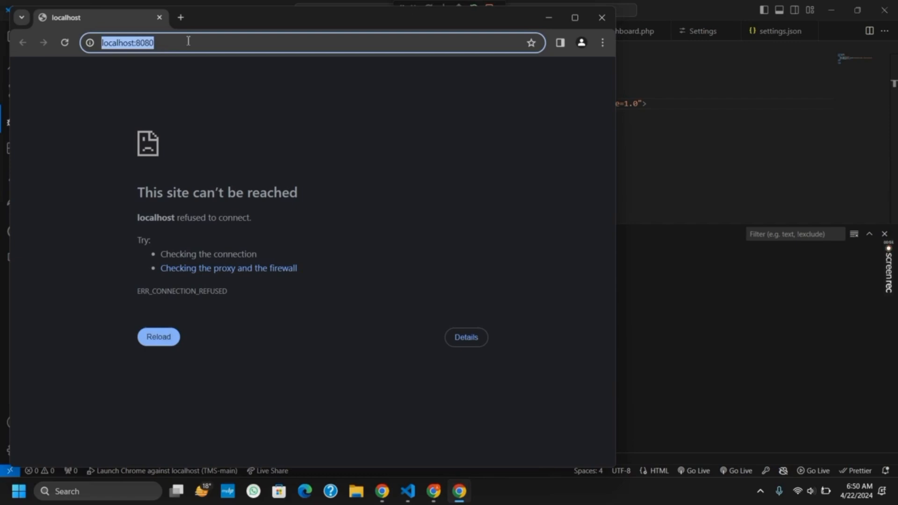
- Load C:/Users/HP/Downloads/TMS-main (3)/TMS-main/Untitled-1.html in Chrome's address bar
{"action": "type", "text": "C:/Users/HP/Downloads/TMS-main%20(3)/TMS-main/Untitled-1.html"}
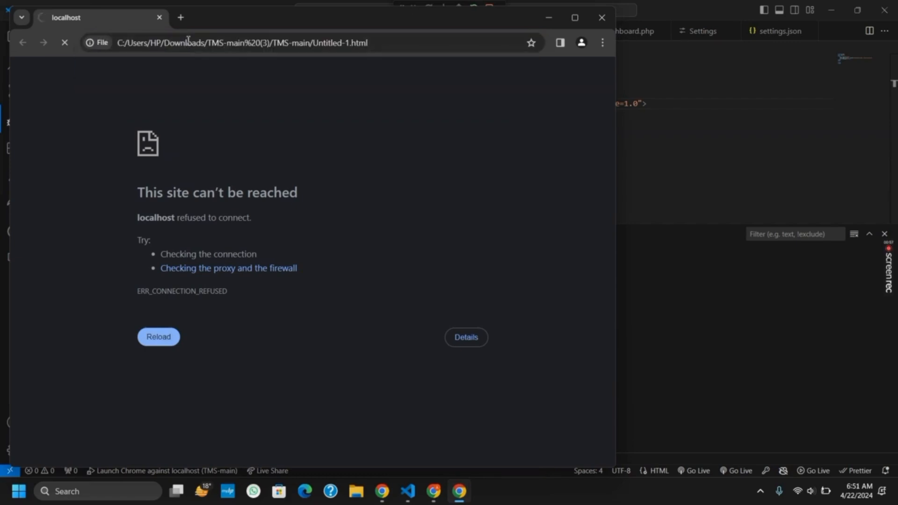
{"action": "left_click", "coordinate": [158, 337]}
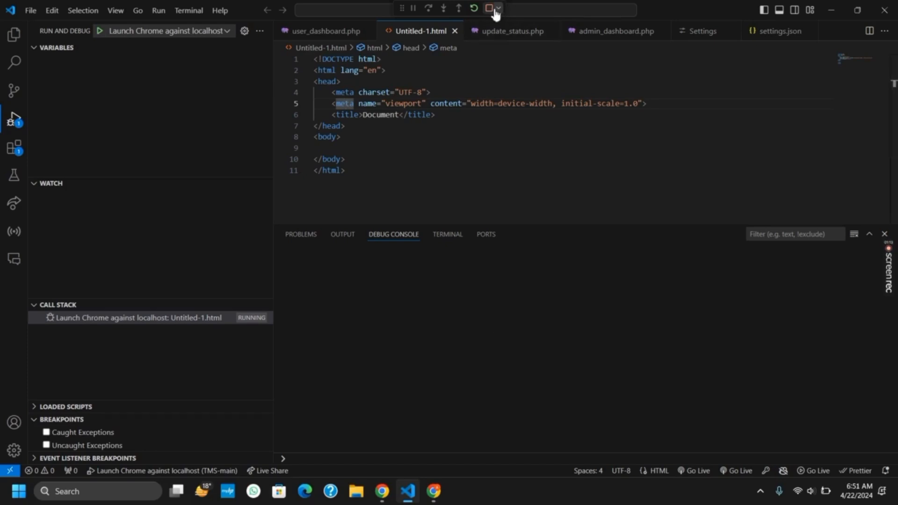
{"action": "mouse_move", "coordinate": [497, 8]}
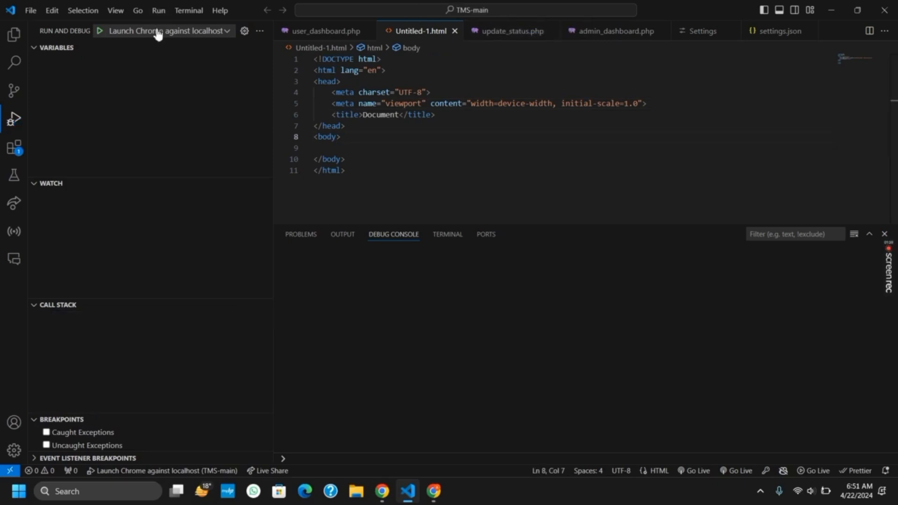
{"action": "mouse_move", "coordinate": [157, 31]}
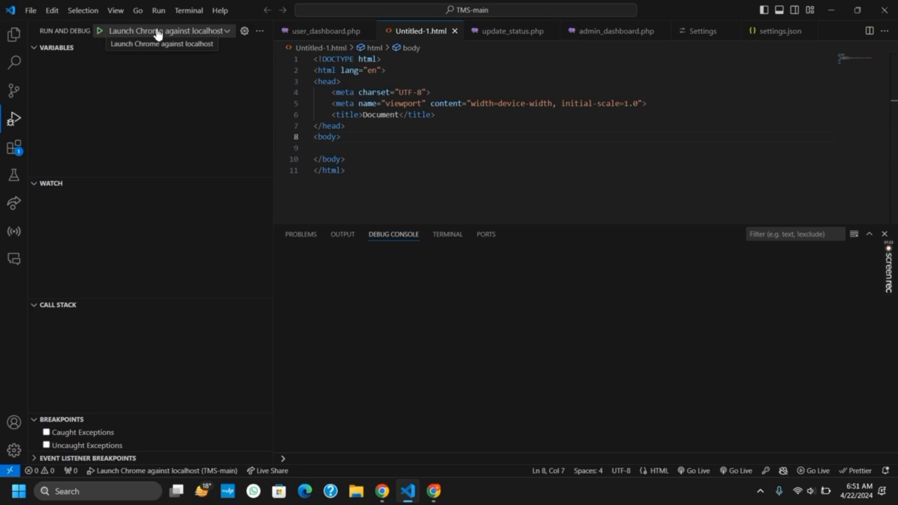
{"action": "mouse_move", "coordinate": [168, 207]}
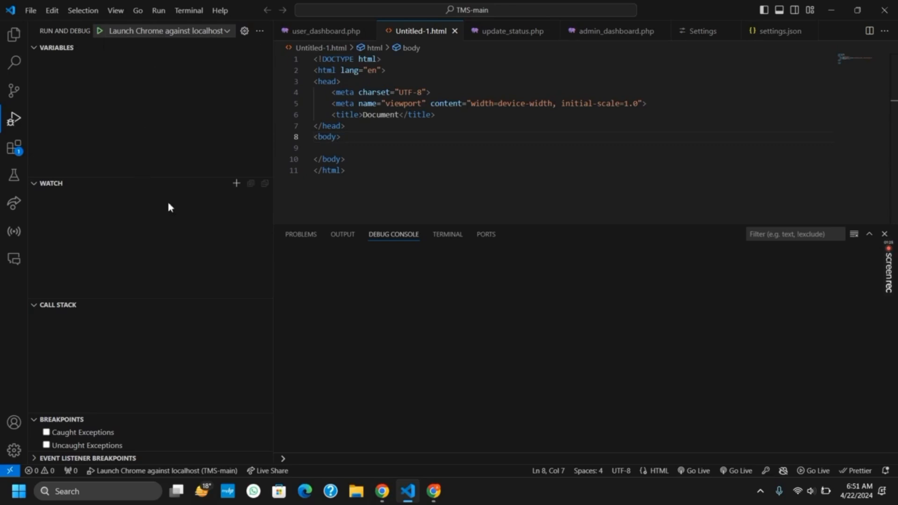
- Stop the Chrome debug session and open VS Code's Run menu
{"action": "left_click", "coordinate": [158, 11]}
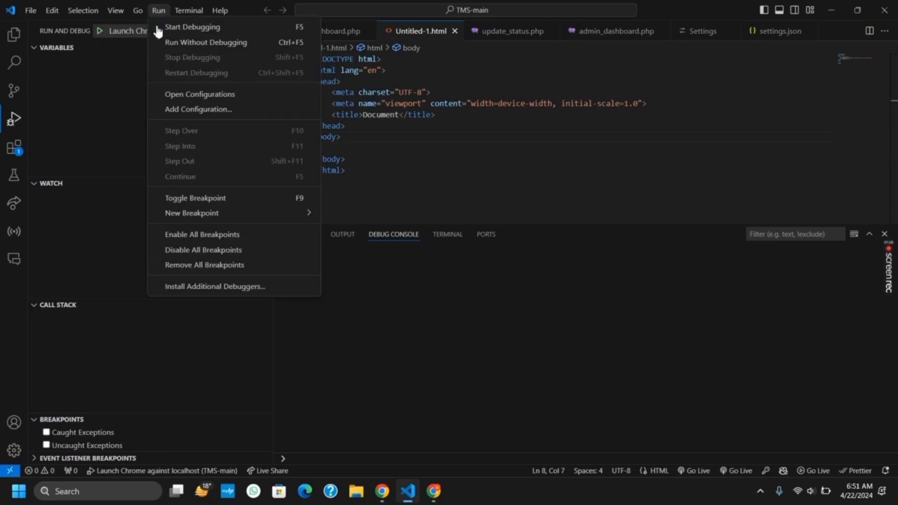
{"action": "mouse_move", "coordinate": [193, 26]}
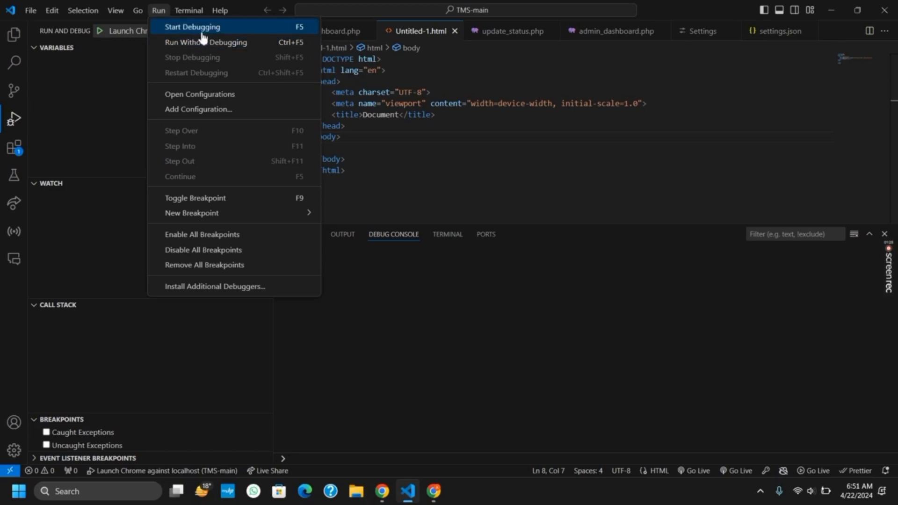